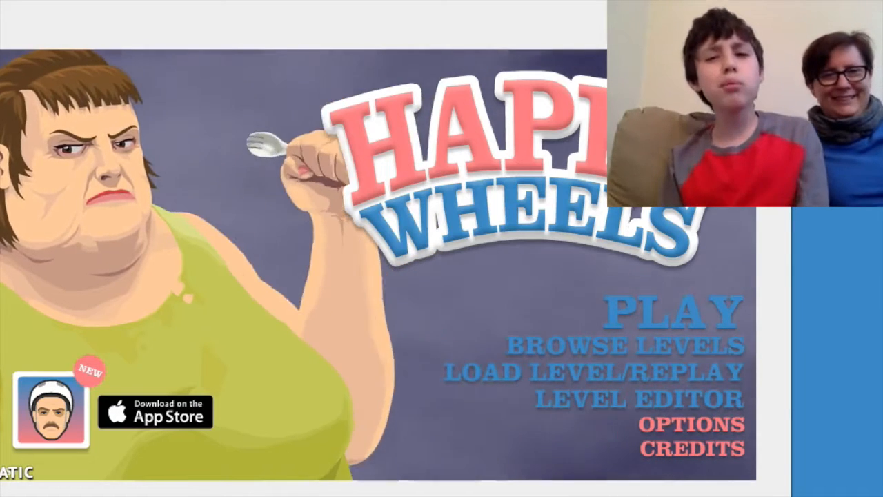
Browse the user-submitted levels list and scroll to the box-and-red-dot level.
click(626, 345)
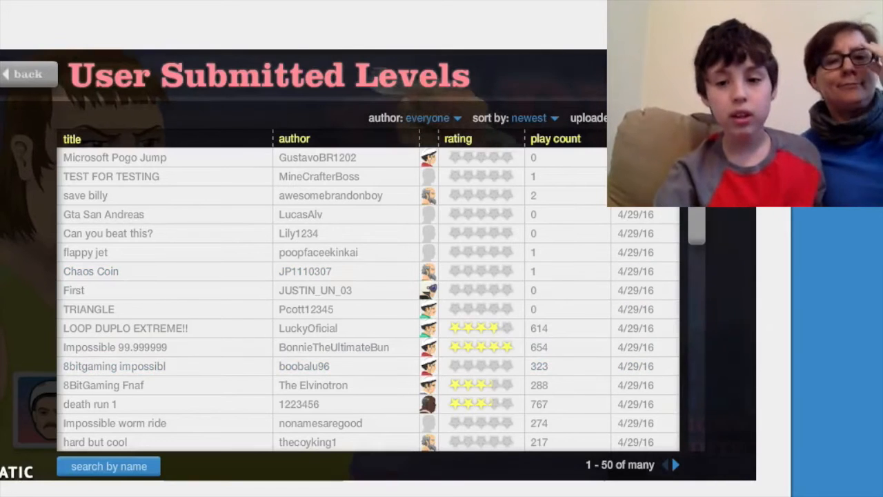
scroll(down, 3)
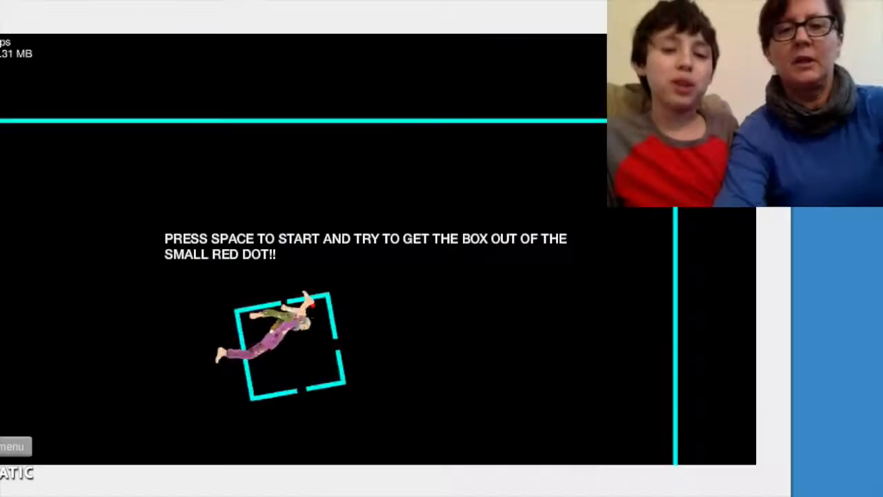
Start the box-escape level with Space and move the box.
key(space)
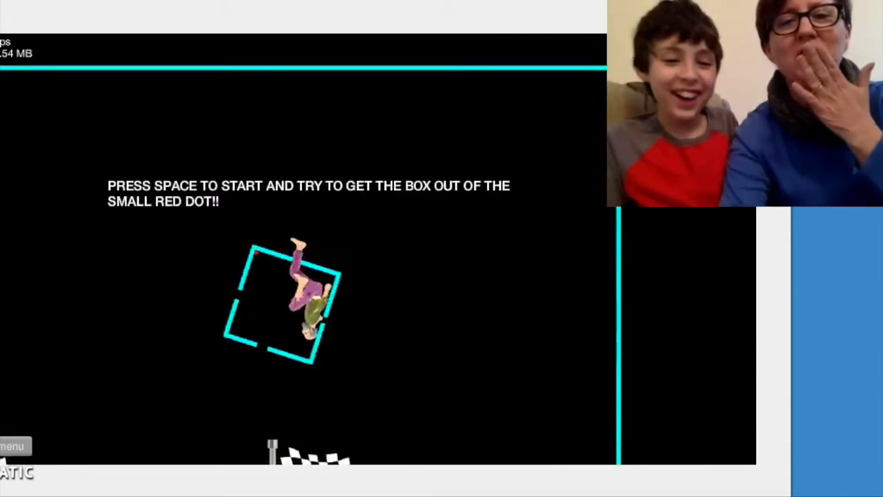
key(space)
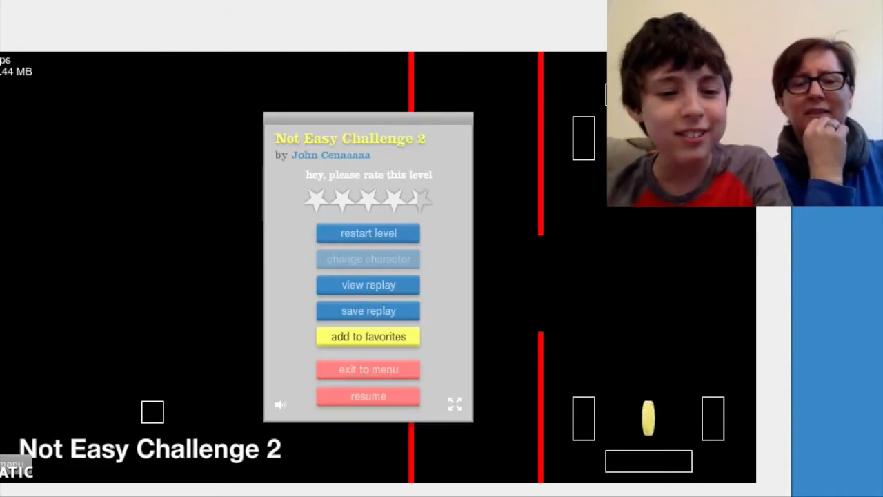
Leave Not Easy Challenge 2, pick a character for Pogo fight ns and play it.
click(367, 259)
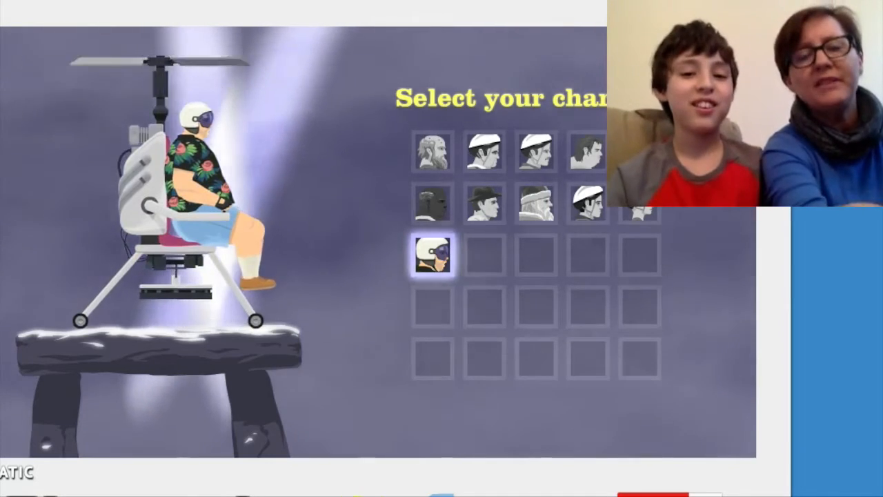
click(433, 255)
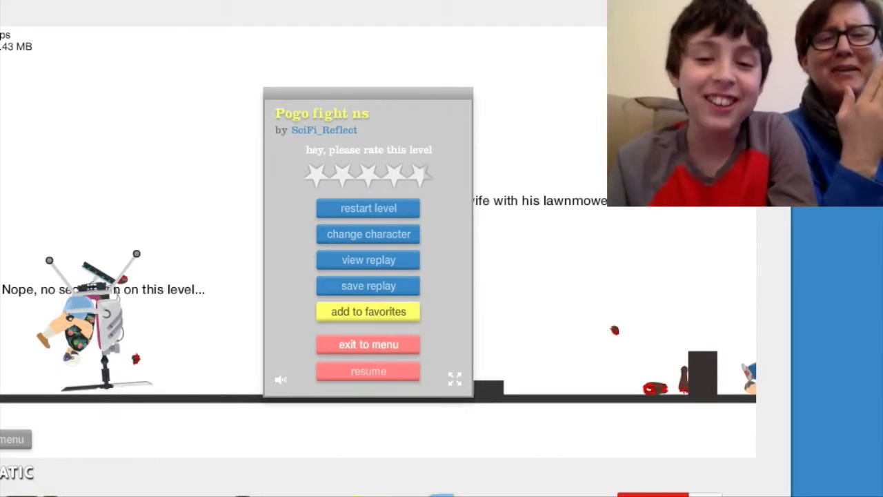
click(367, 235)
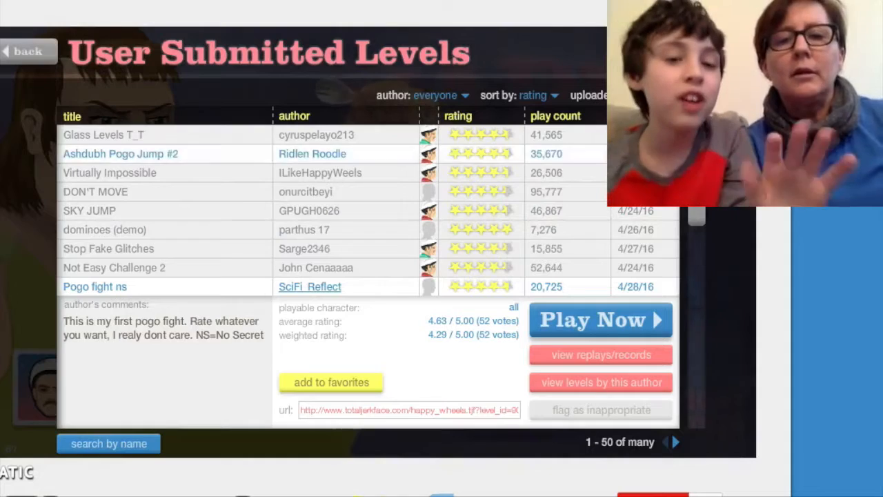
Search levels by name for 'dinos' and start a Dinosaurs level.
click(108, 443)
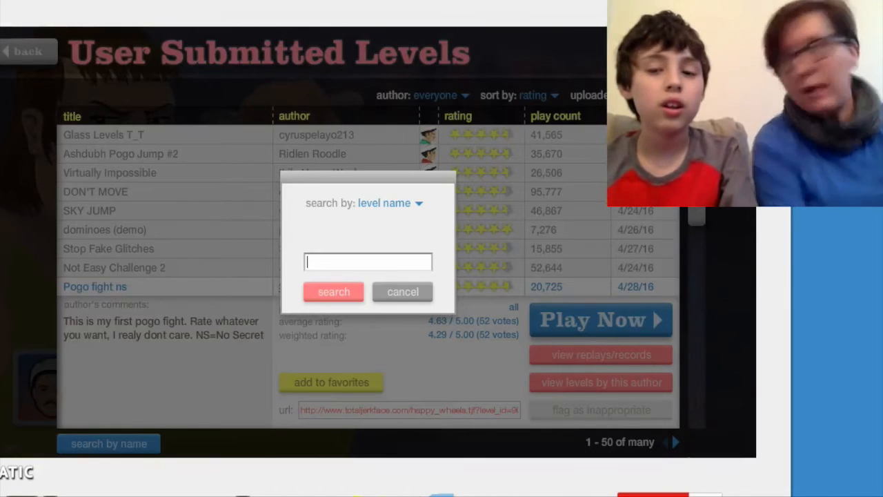
text(dinos)
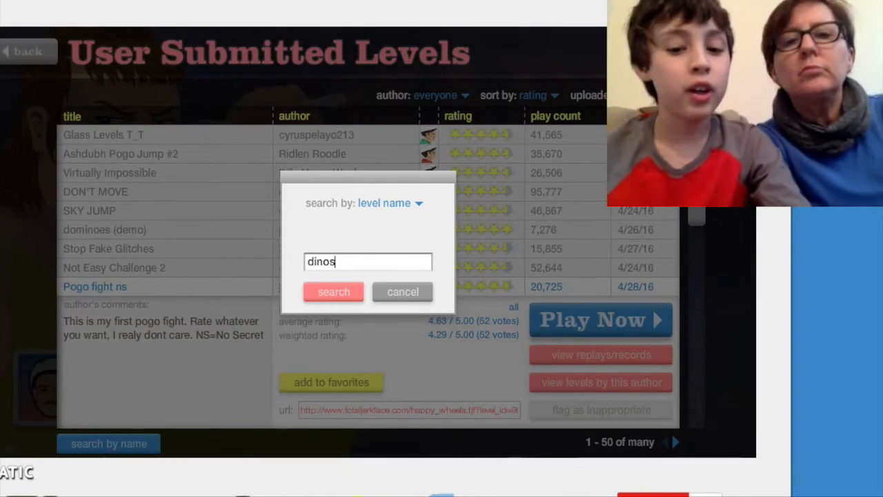
click(334, 291)
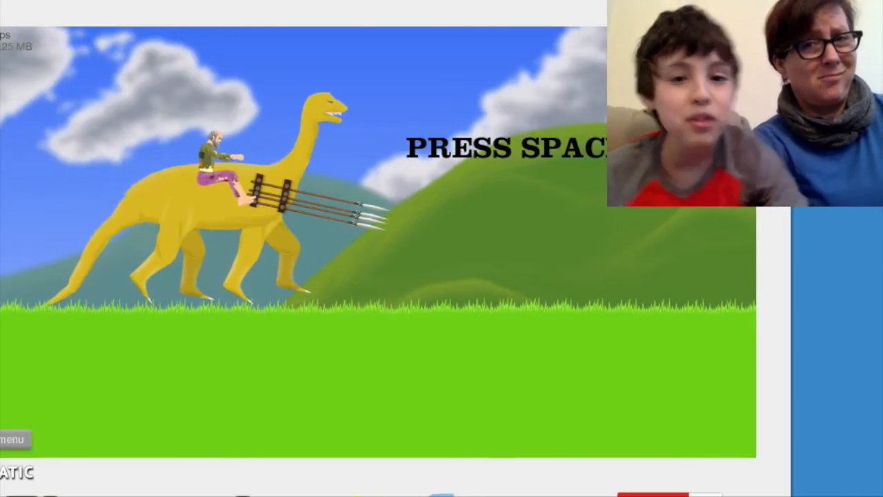
key(space)
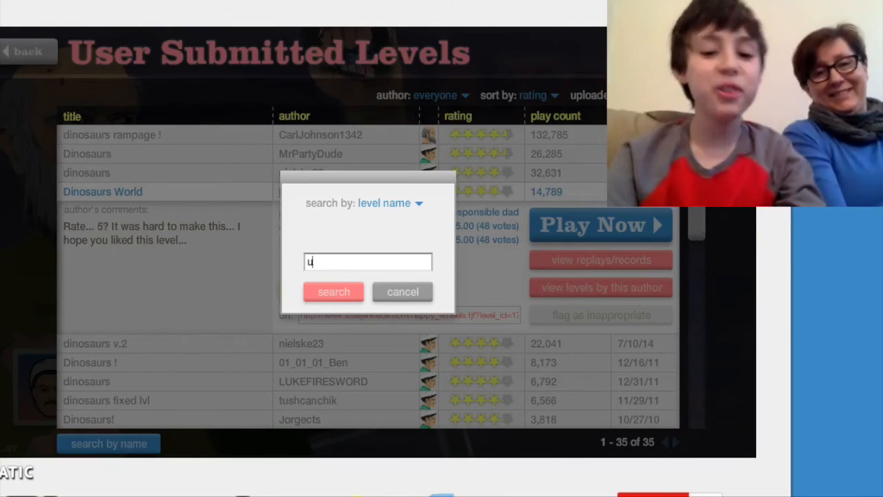
Run a second level-name search and start the cannon level.
click(334, 291)
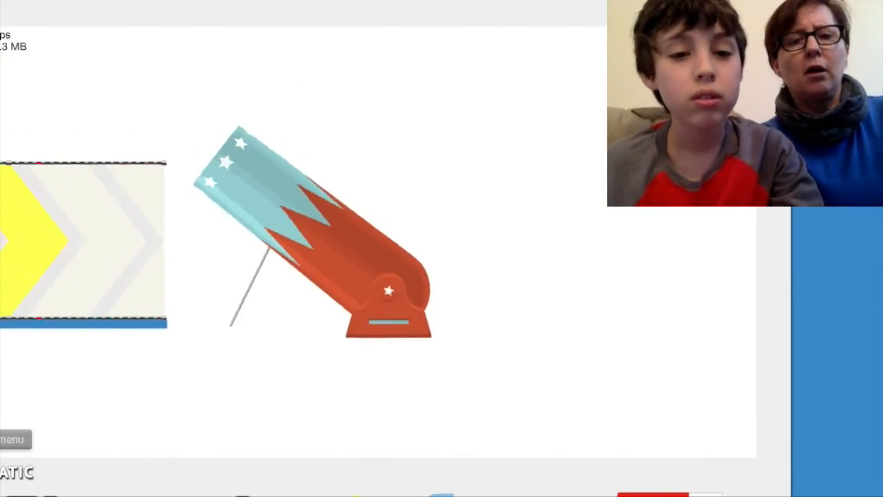